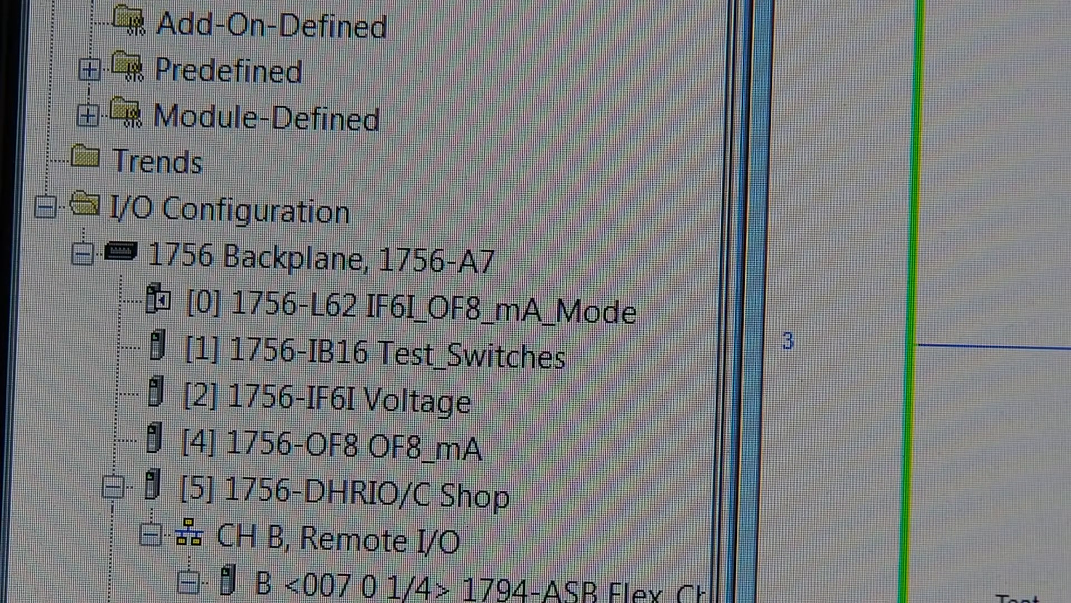
{"action": "mouse_move", "coordinate": [226, 335]}
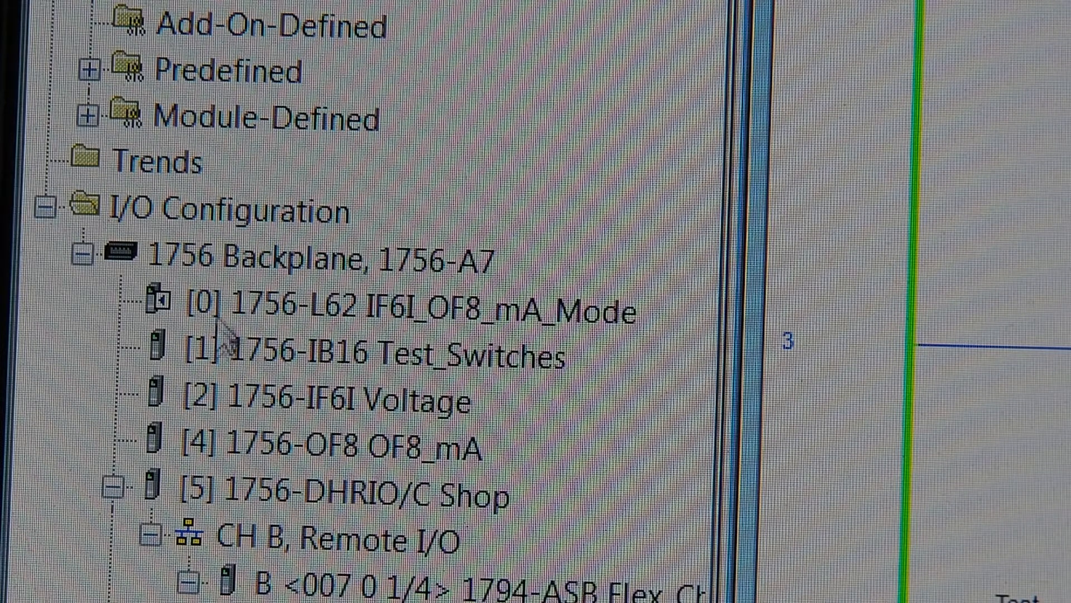
{"action": "mouse_move", "coordinate": [317, 447]}
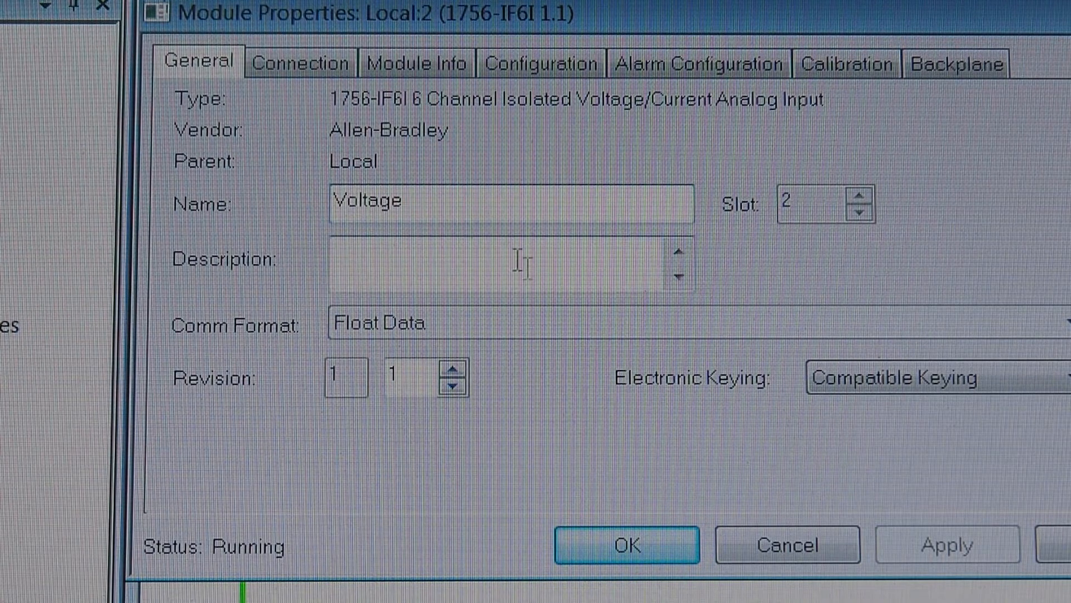
{"action": "mouse_move", "coordinate": [299, 61]}
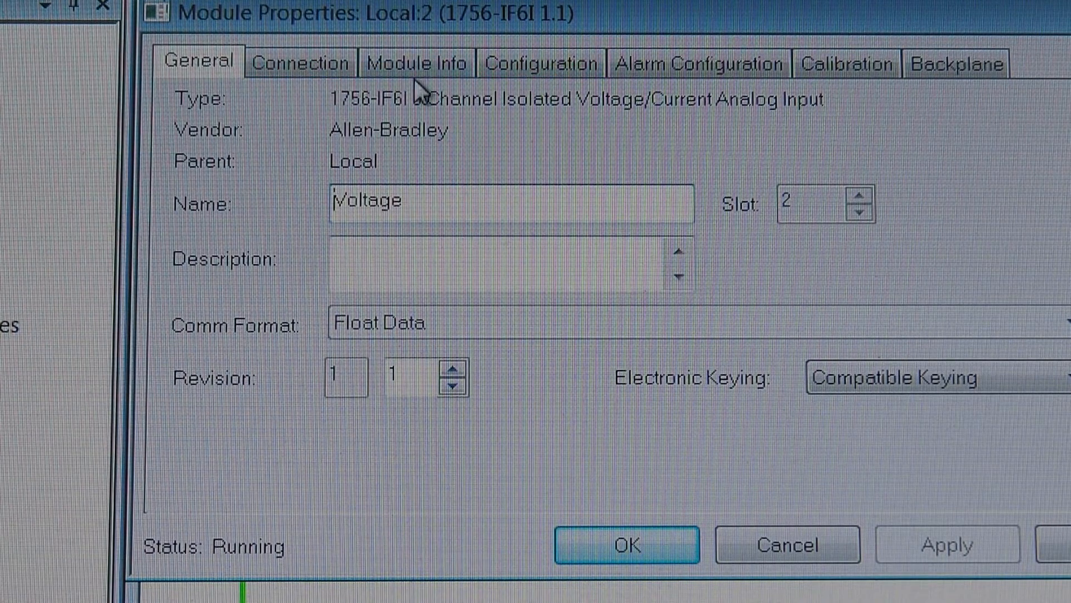
- Check the alarm configuration for channels 1 and 3, confirming all alarms are disabled
{"action": "left_click", "coordinate": [540, 63]}
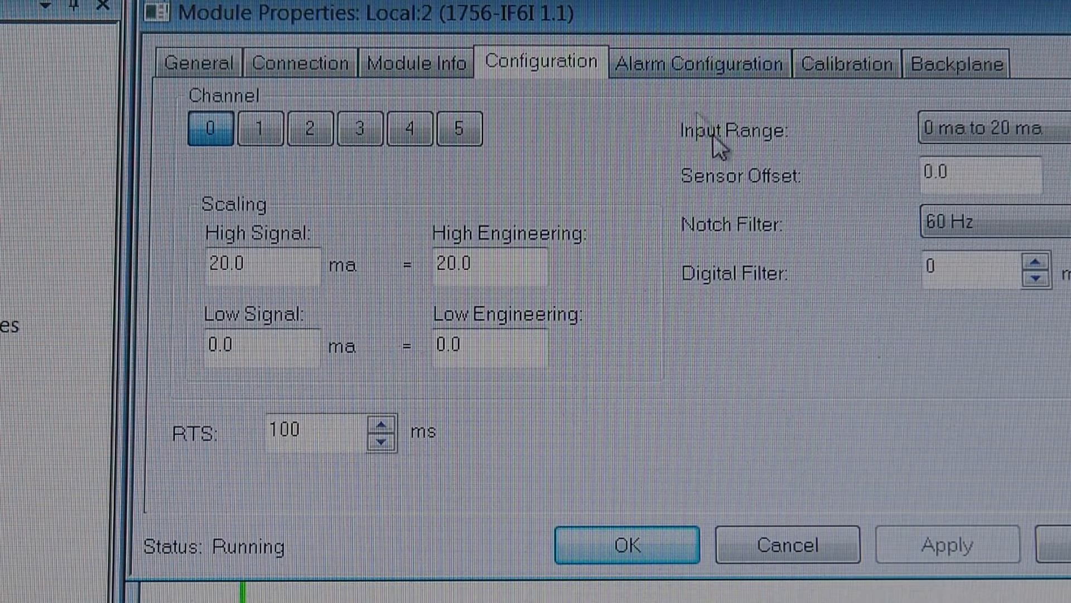
{"action": "left_click", "coordinate": [697, 62]}
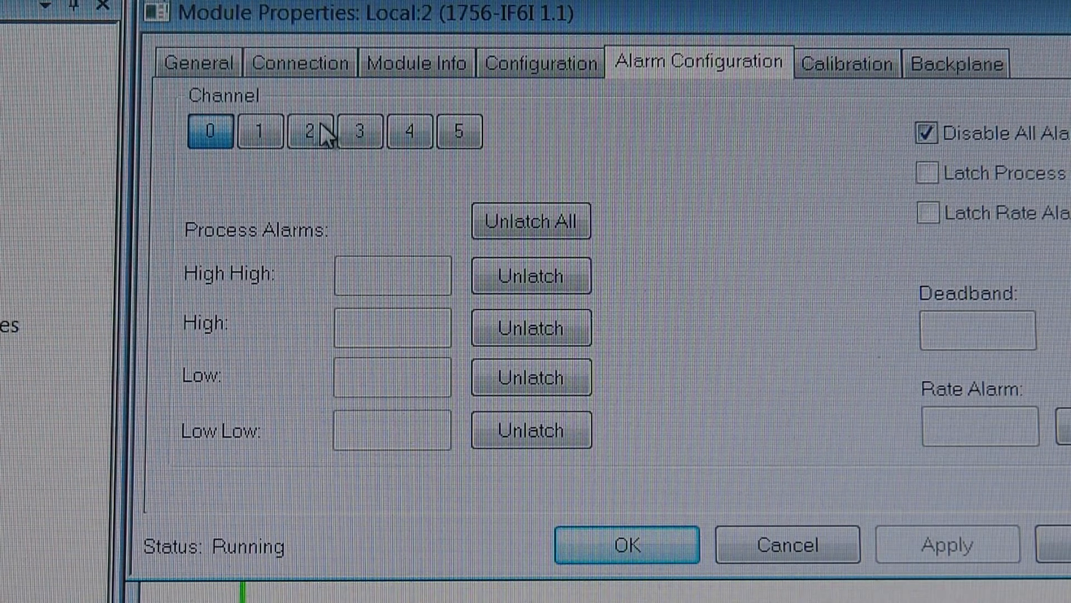
{"action": "left_click", "coordinate": [259, 131]}
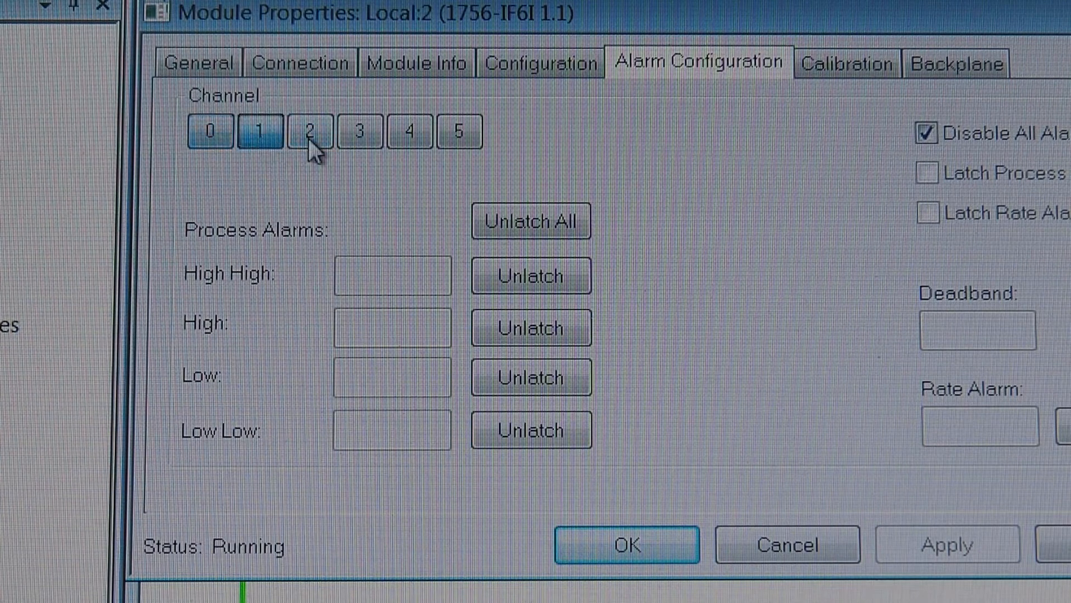
{"action": "left_click", "coordinate": [359, 130]}
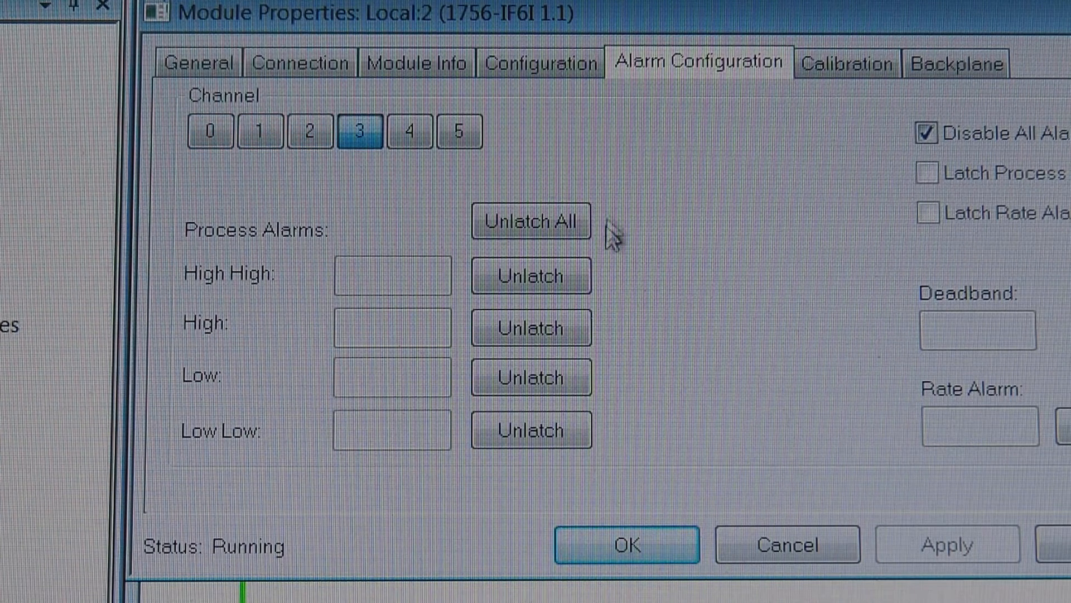
{"action": "mouse_move", "coordinate": [509, 263]}
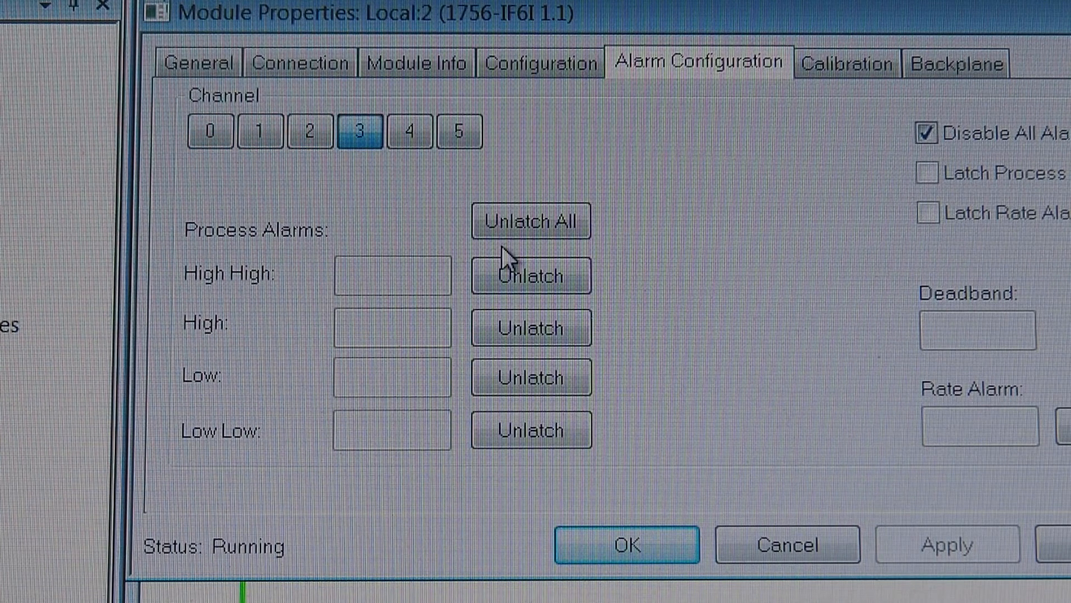
{"action": "mouse_move", "coordinate": [613, 51]}
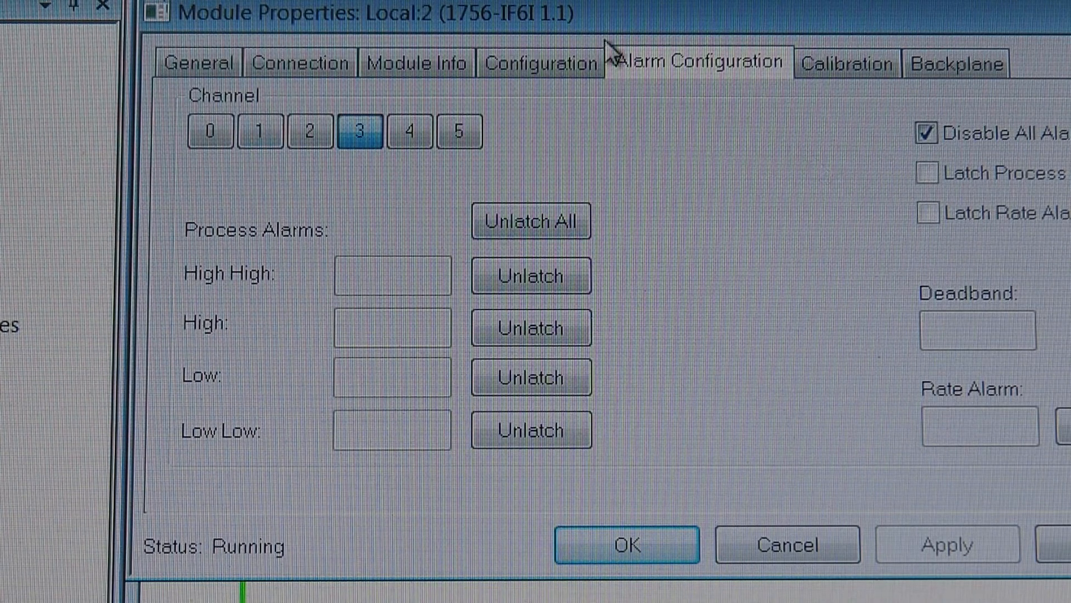
{"action": "mouse_move", "coordinate": [541, 62]}
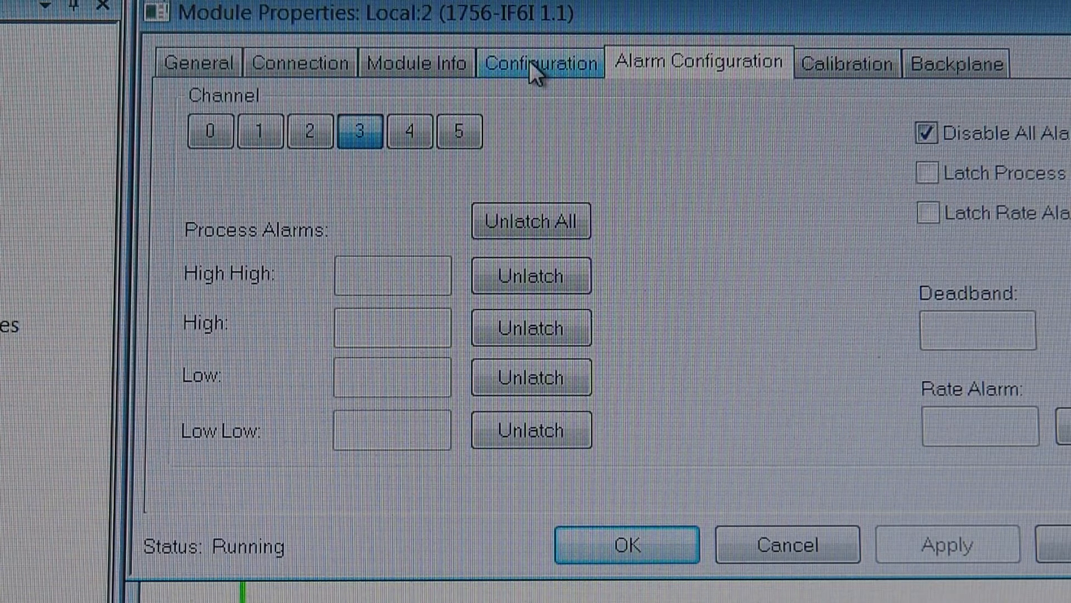
- Show channel 0's configuration: 0–20 mA range, scaled 0 to 20
{"action": "left_click", "coordinate": [539, 62]}
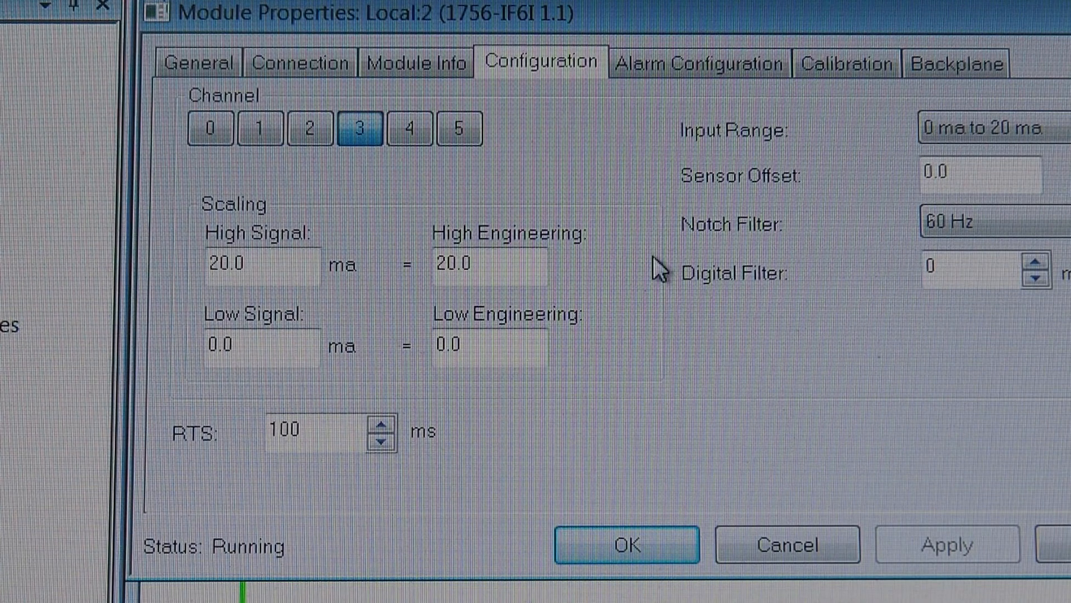
{"action": "mouse_move", "coordinate": [256, 146]}
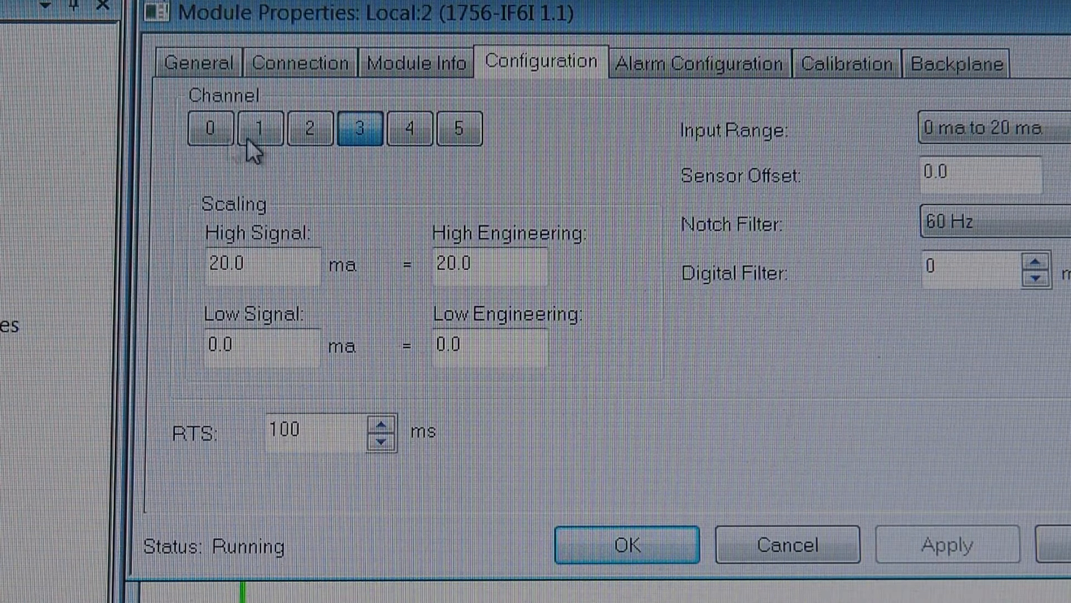
{"action": "left_click", "coordinate": [211, 129]}
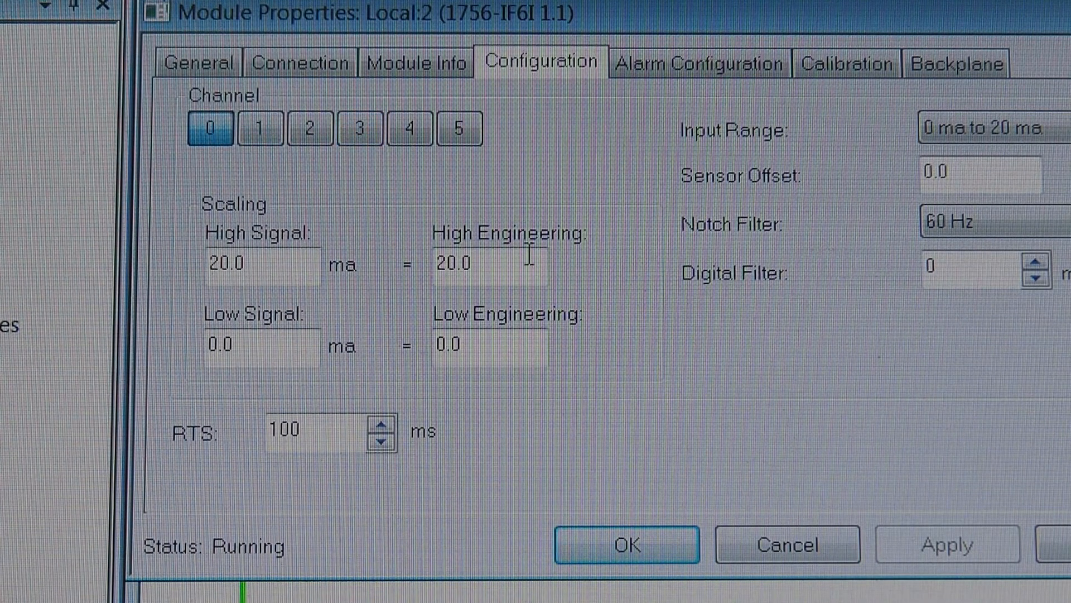
{"action": "mouse_move", "coordinate": [1032, 208]}
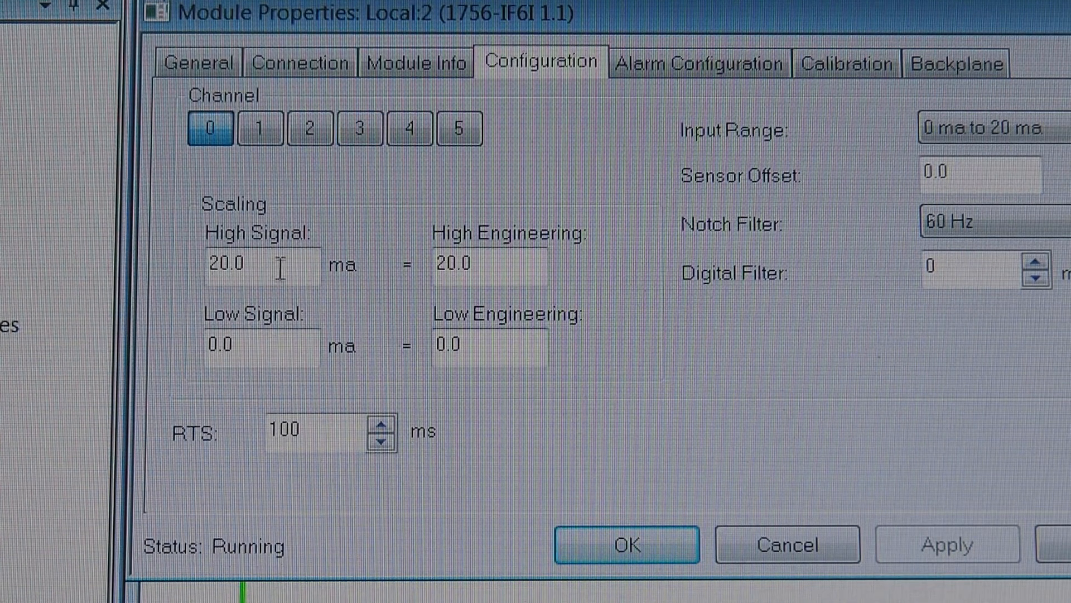
{"action": "mouse_move", "coordinate": [333, 200]}
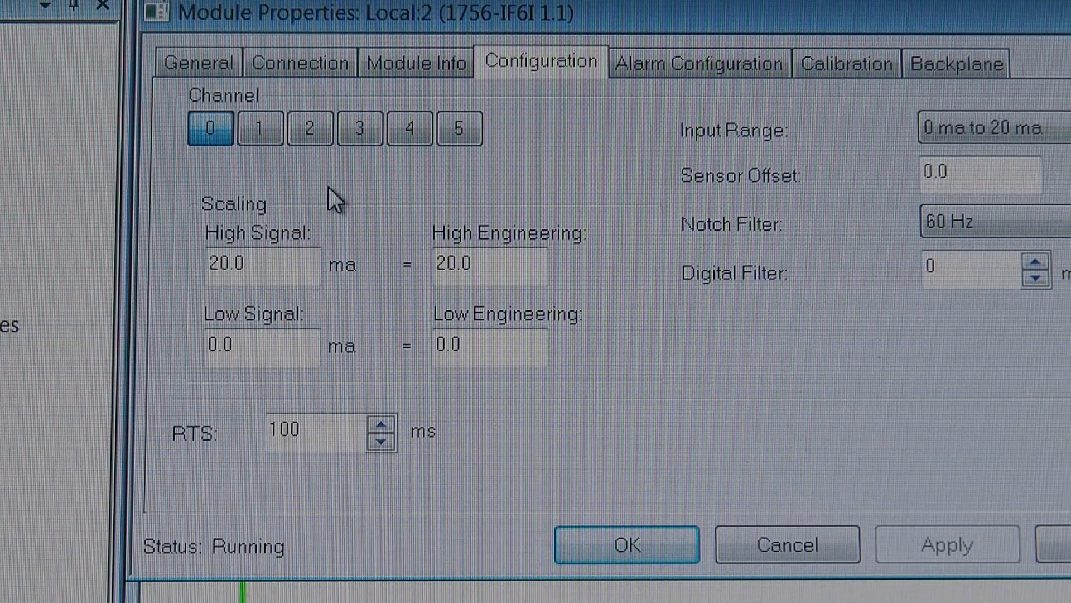
{"action": "mouse_move", "coordinate": [608, 240]}
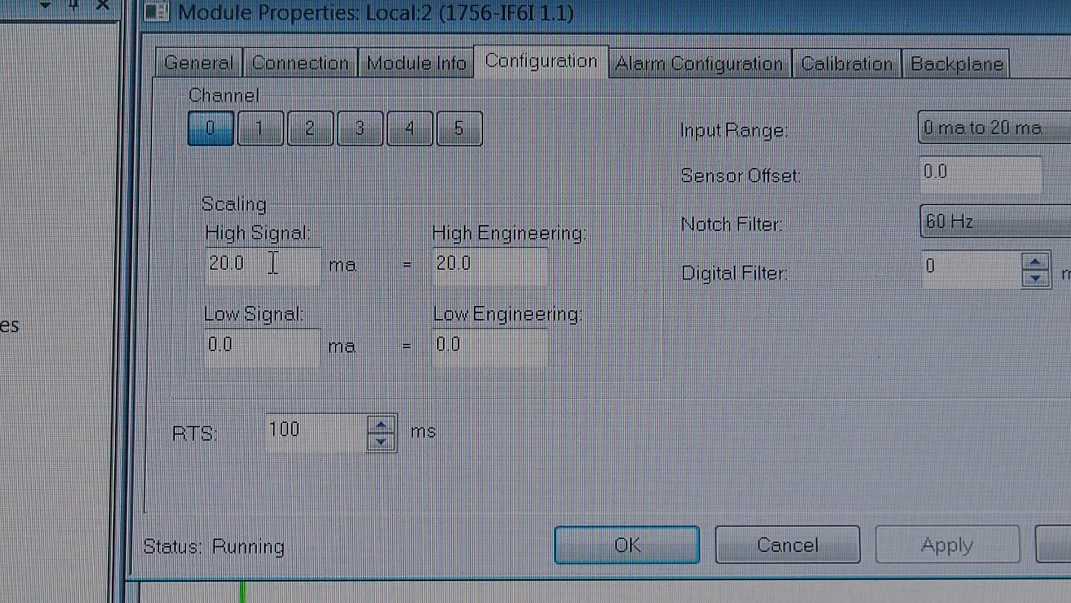
- Set channel 0 to the -10 V to 10 V range with -10 to 10 scaling
{"action": "triple_click", "coordinate": [247, 265]}
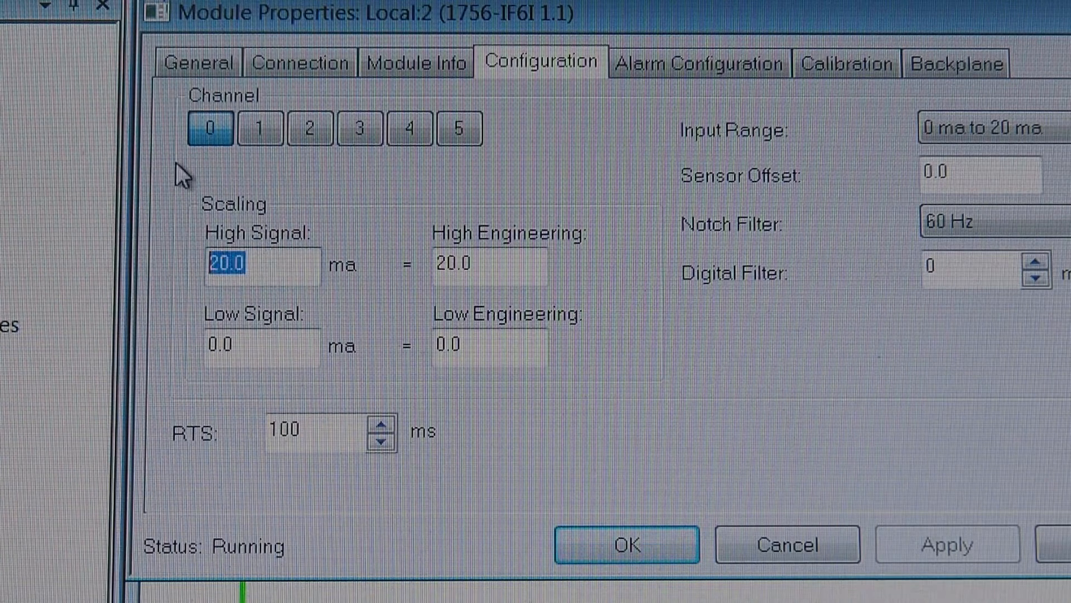
{"action": "type", "text": "10"}
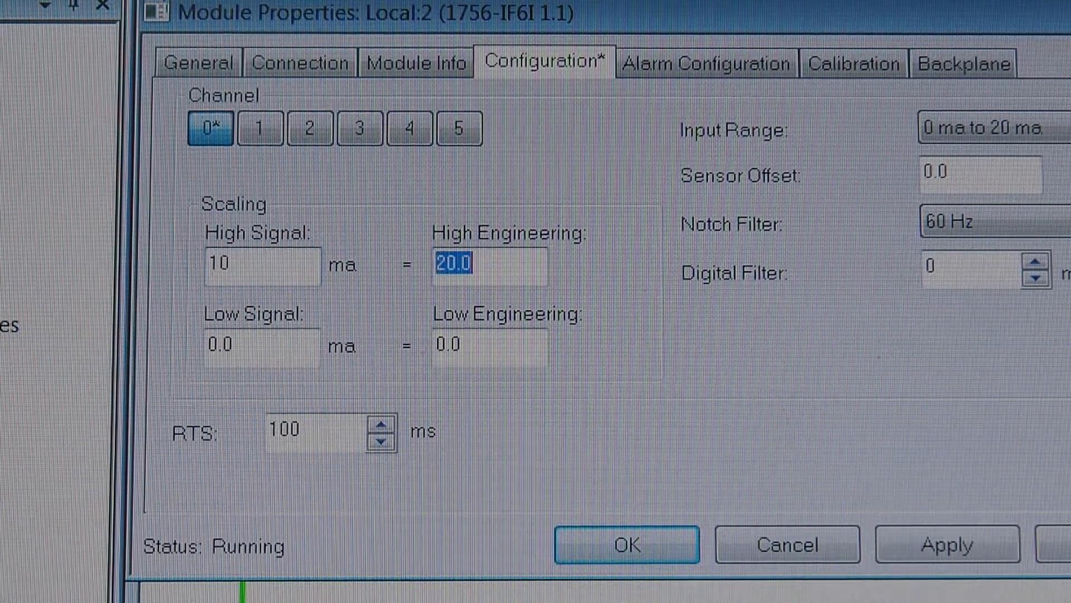
{"action": "type", "text": "10"}
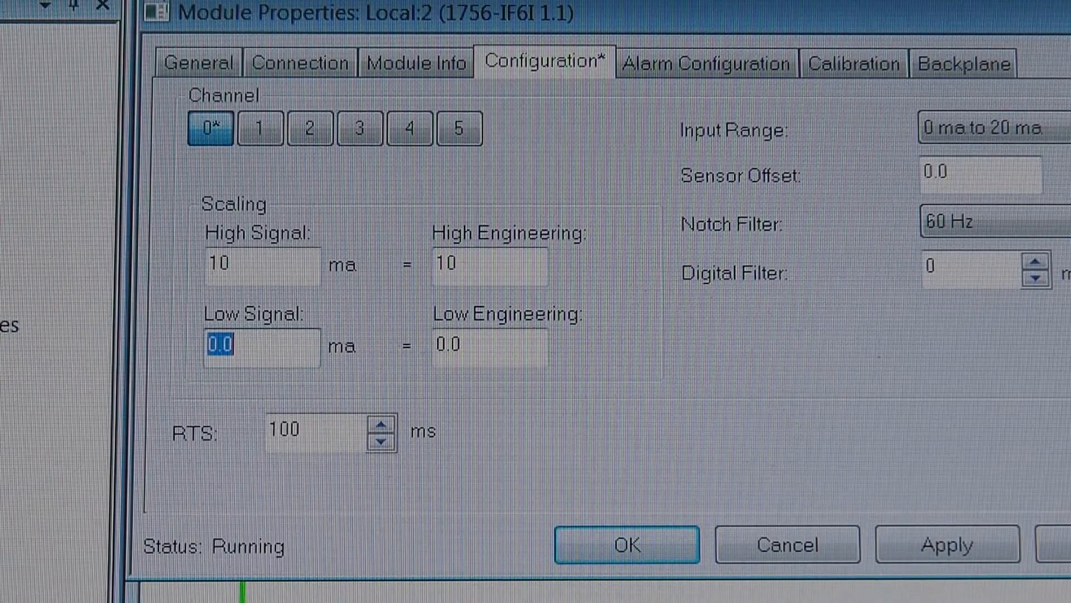
{"action": "type", "text": "-10"}
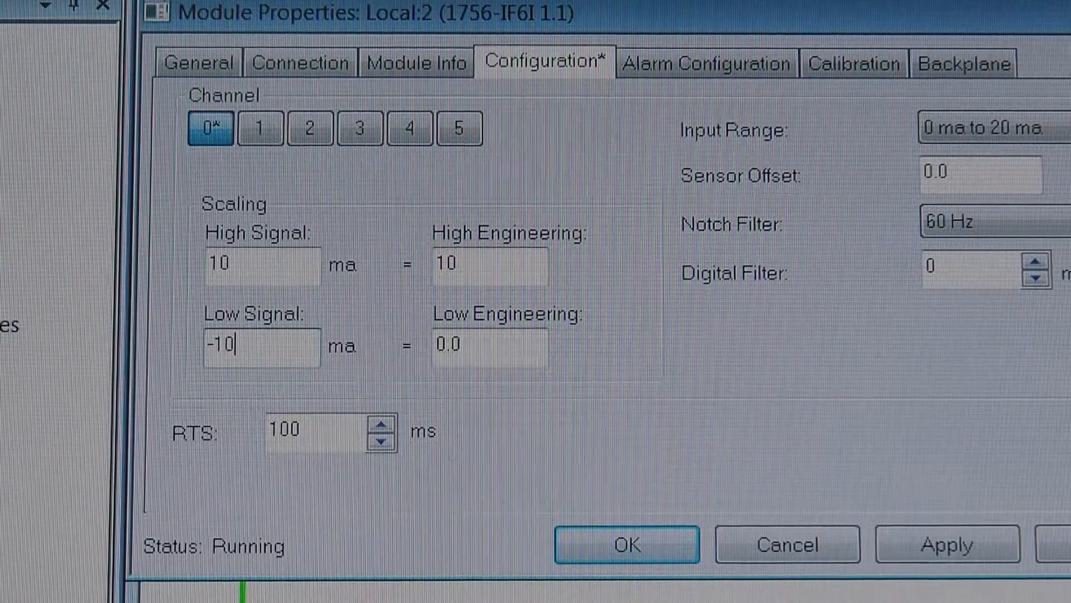
{"action": "left_click", "coordinate": [490, 346]}
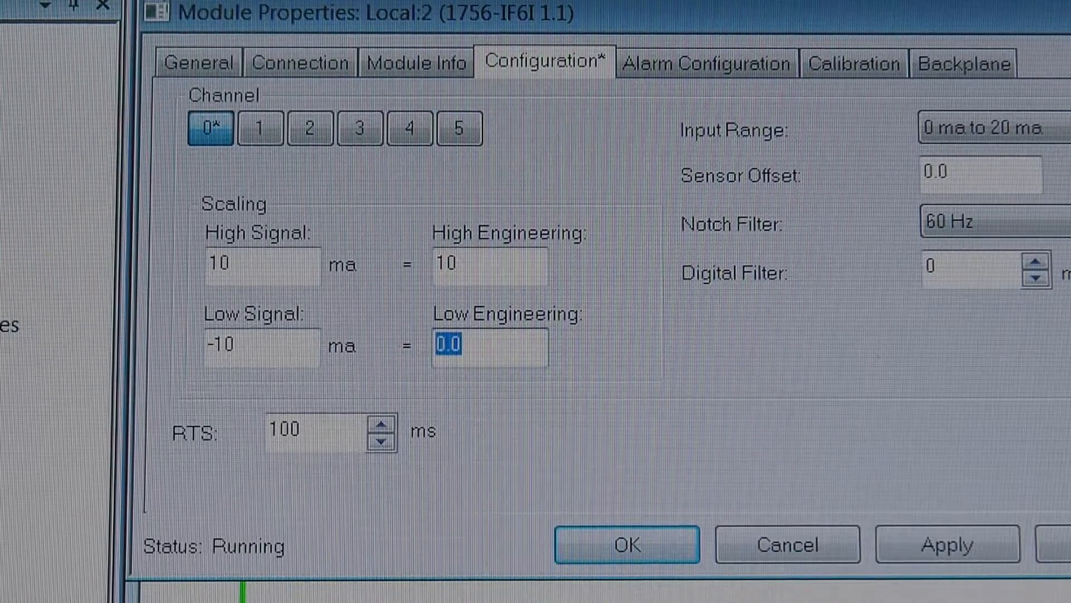
{"action": "type", "text": "-10"}
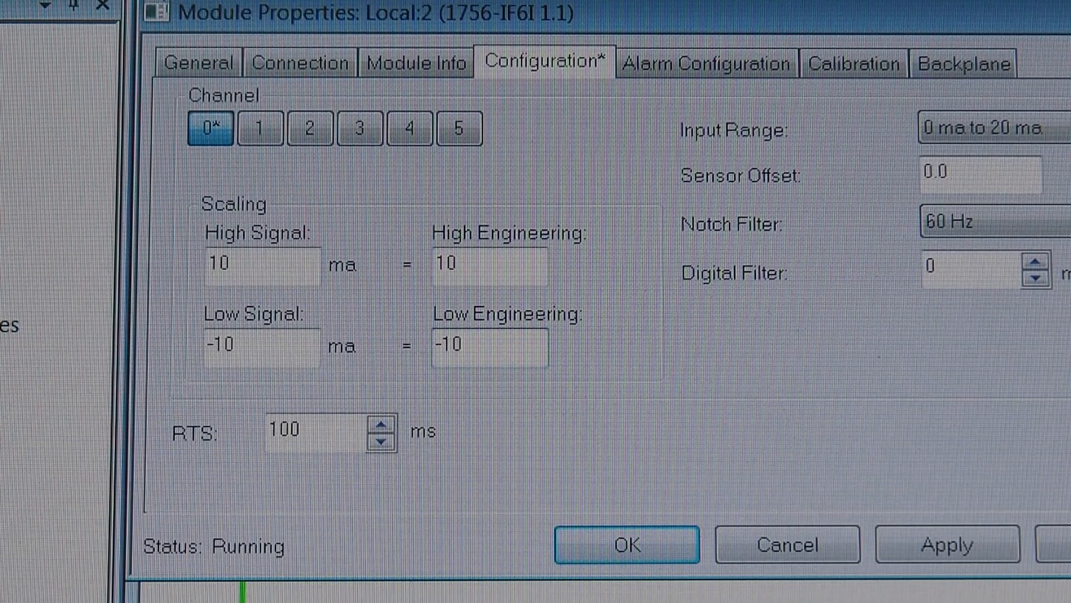
{"action": "left_click", "coordinate": [991, 130]}
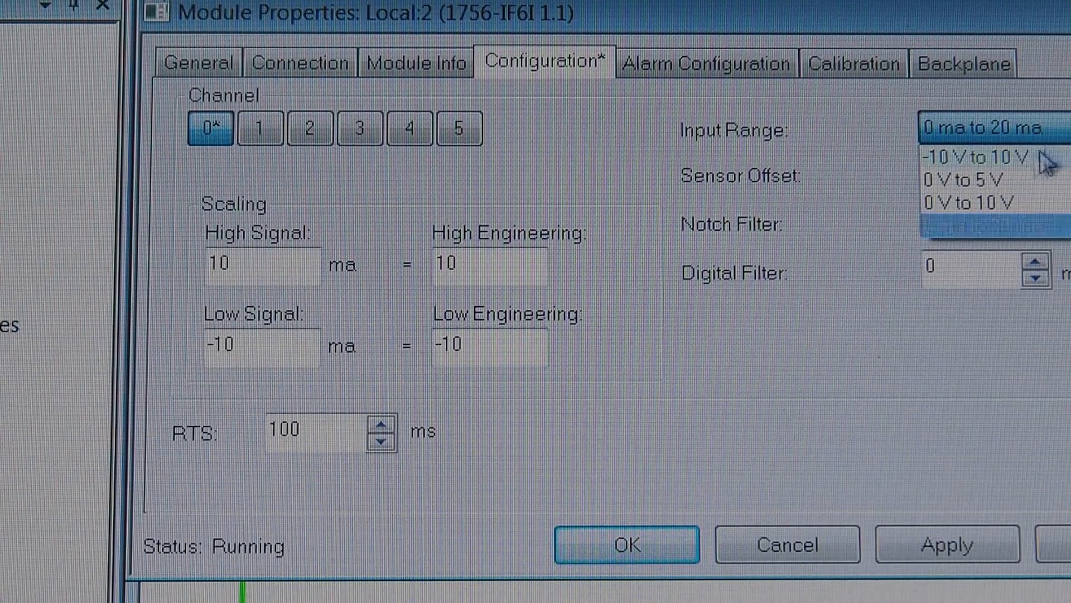
{"action": "left_click", "coordinate": [989, 156]}
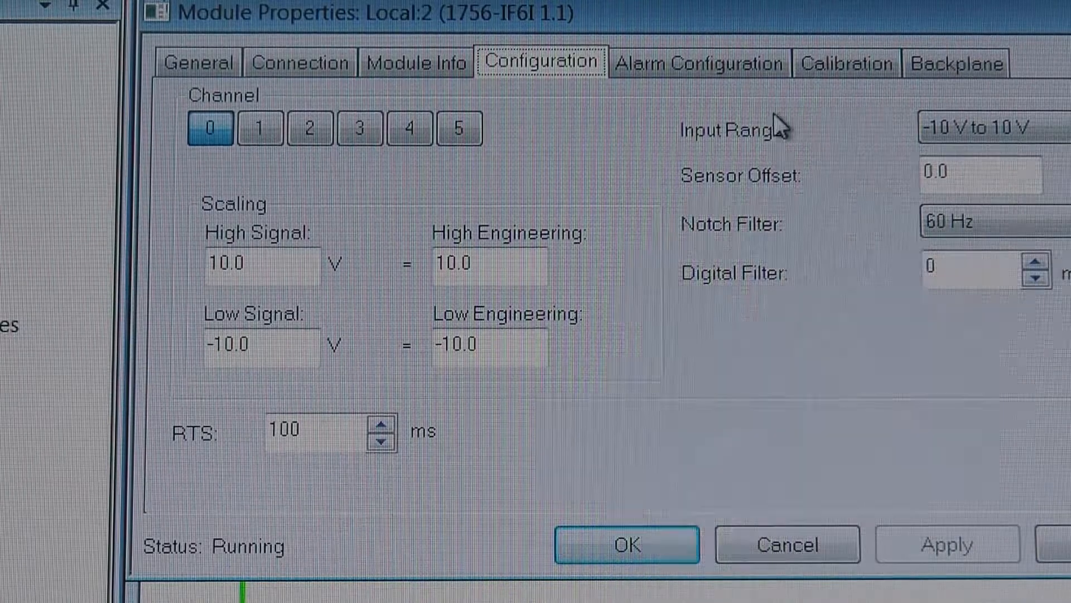
{"action": "mouse_move", "coordinate": [304, 235]}
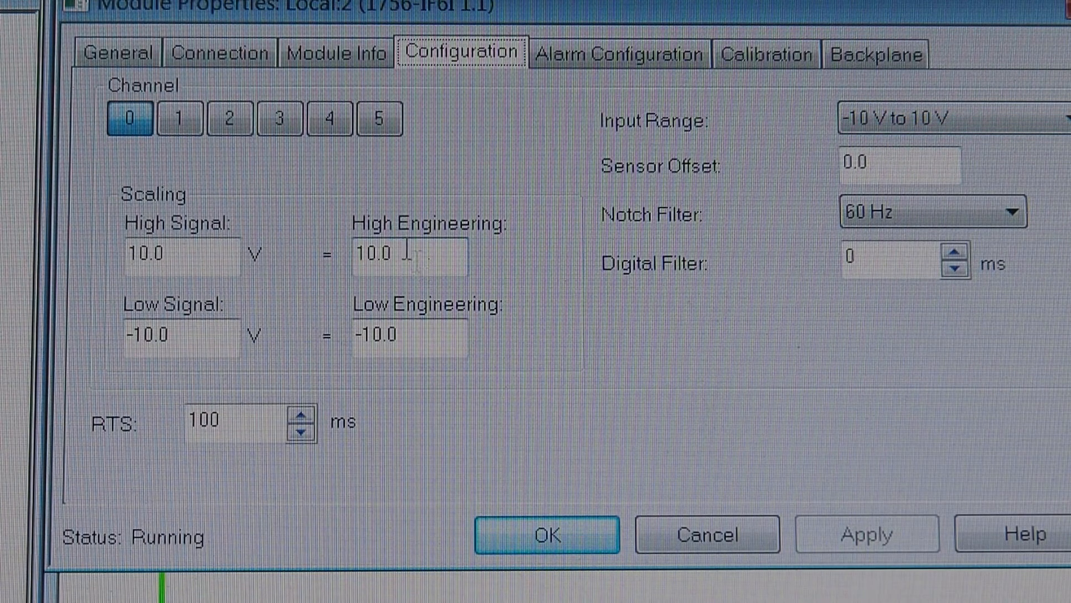
- After glancing at channel 3, set channel 0 back to 0–20 mA, scaled 20 high and 0 low
{"action": "left_click", "coordinate": [279, 118]}
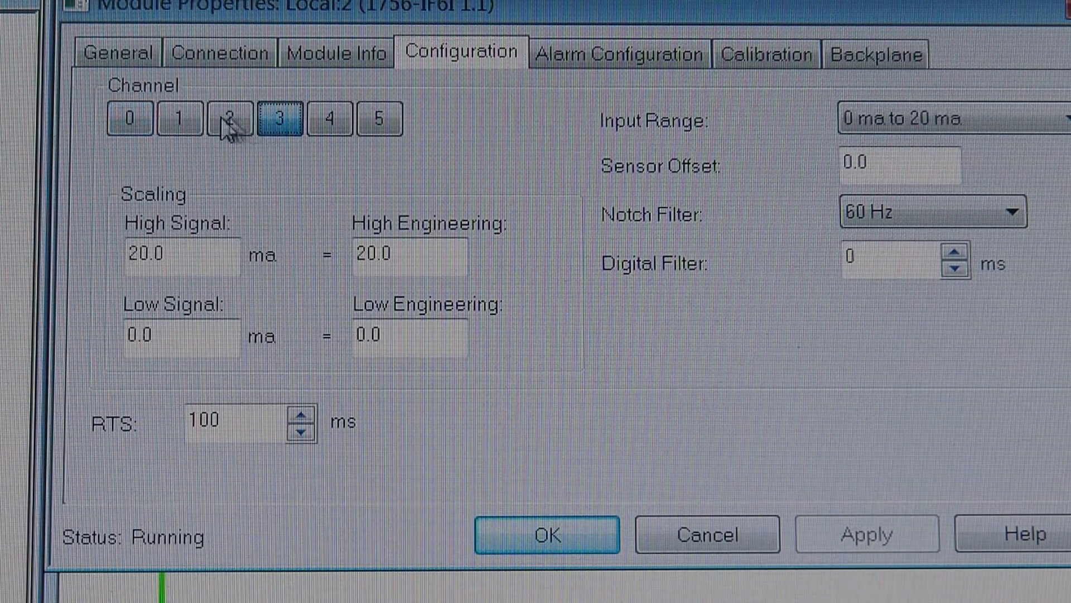
{"action": "left_click", "coordinate": [129, 117]}
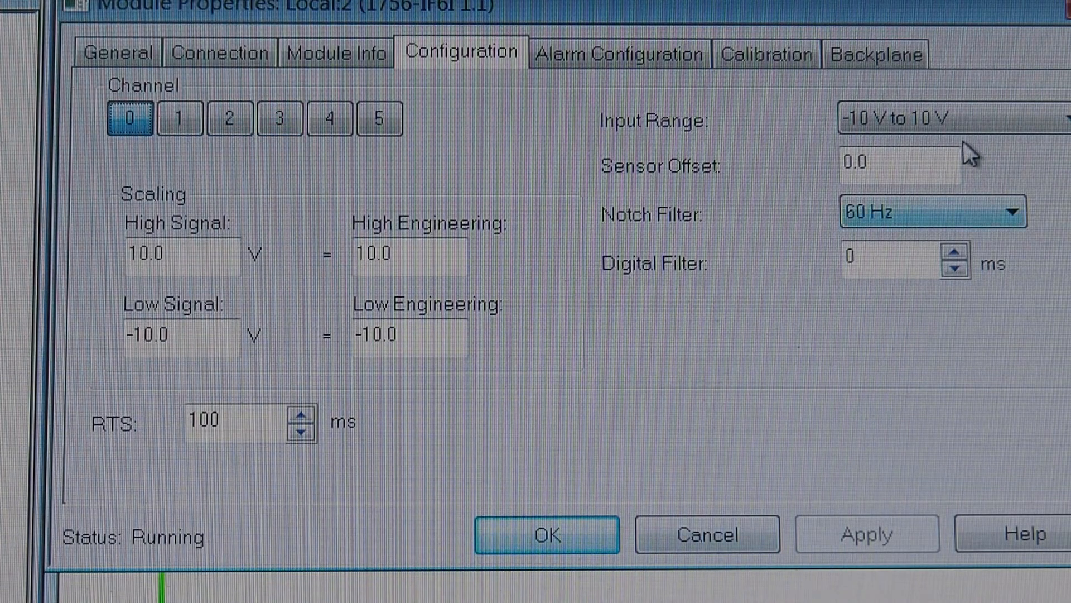
{"action": "left_click", "coordinate": [957, 118]}
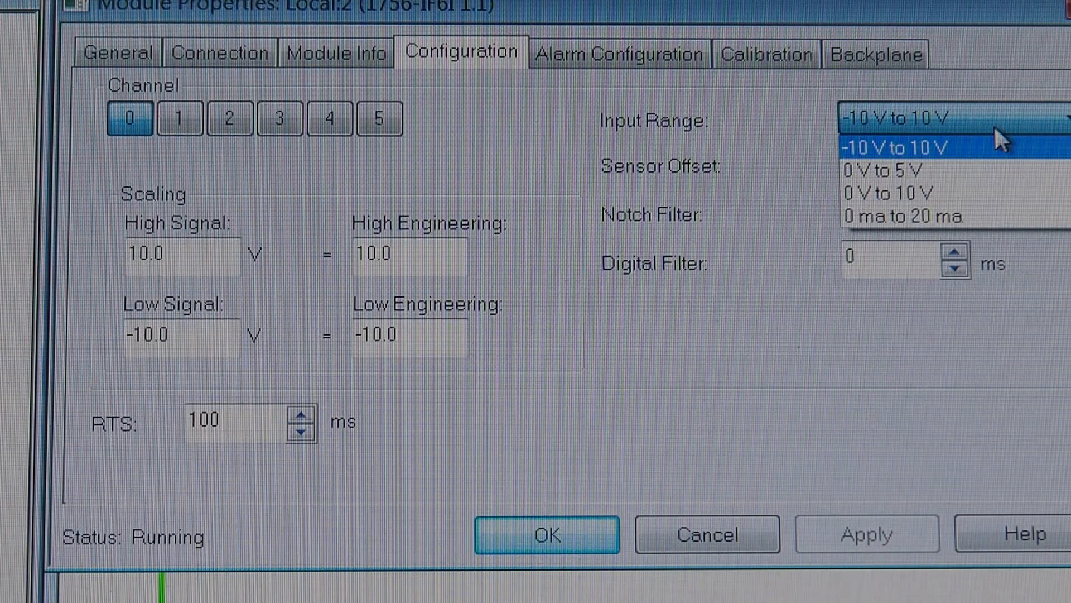
{"action": "mouse_move", "coordinate": [889, 216]}
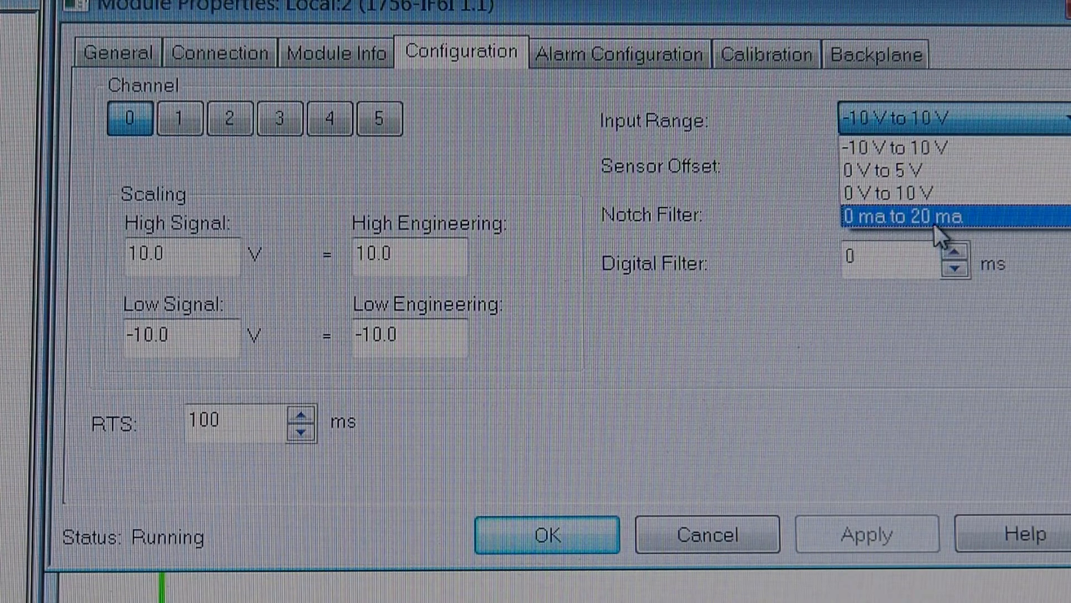
{"action": "left_click", "coordinate": [895, 216]}
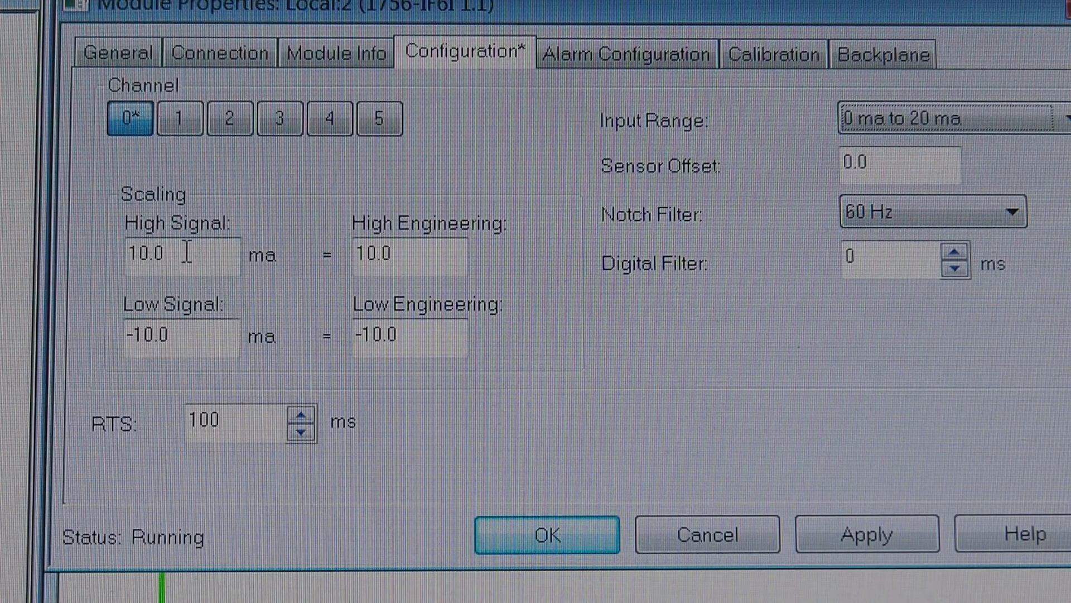
{"action": "type", "text": "20"}
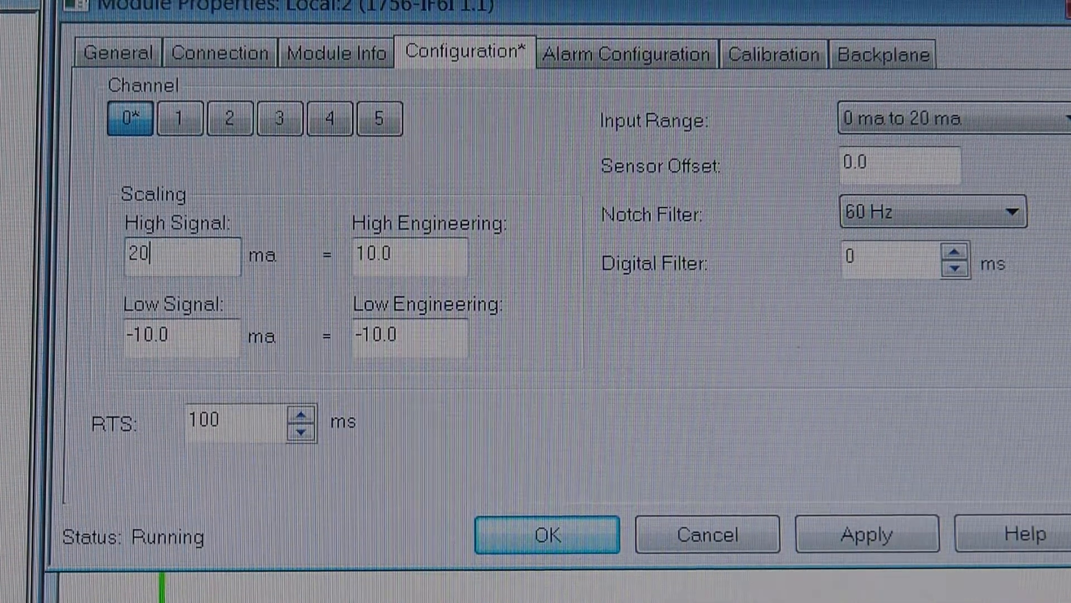
{"action": "type", "text": "2"}
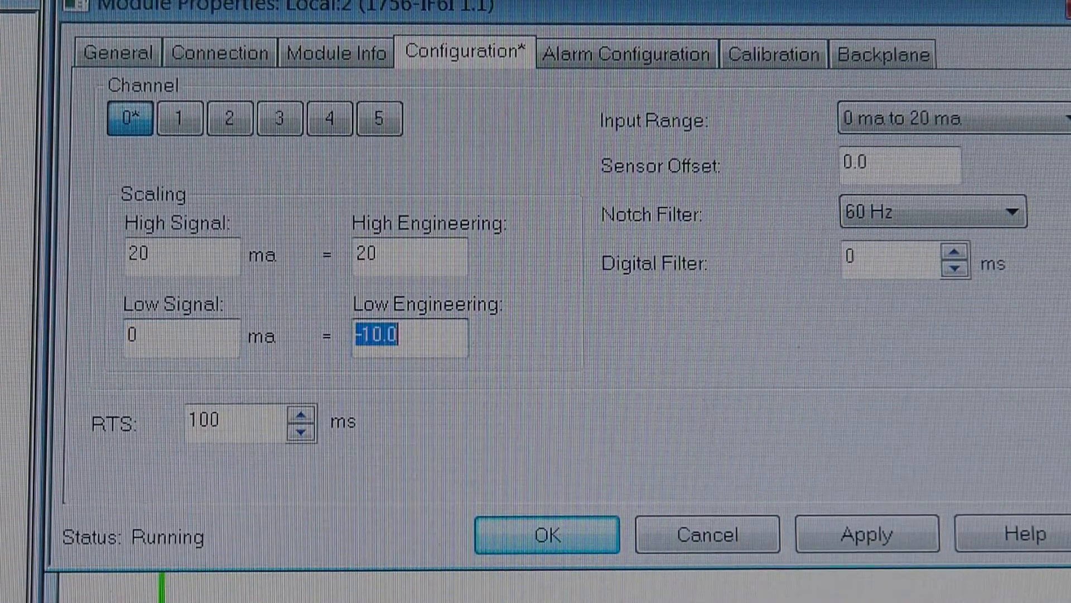
{"action": "type", "text": "0"}
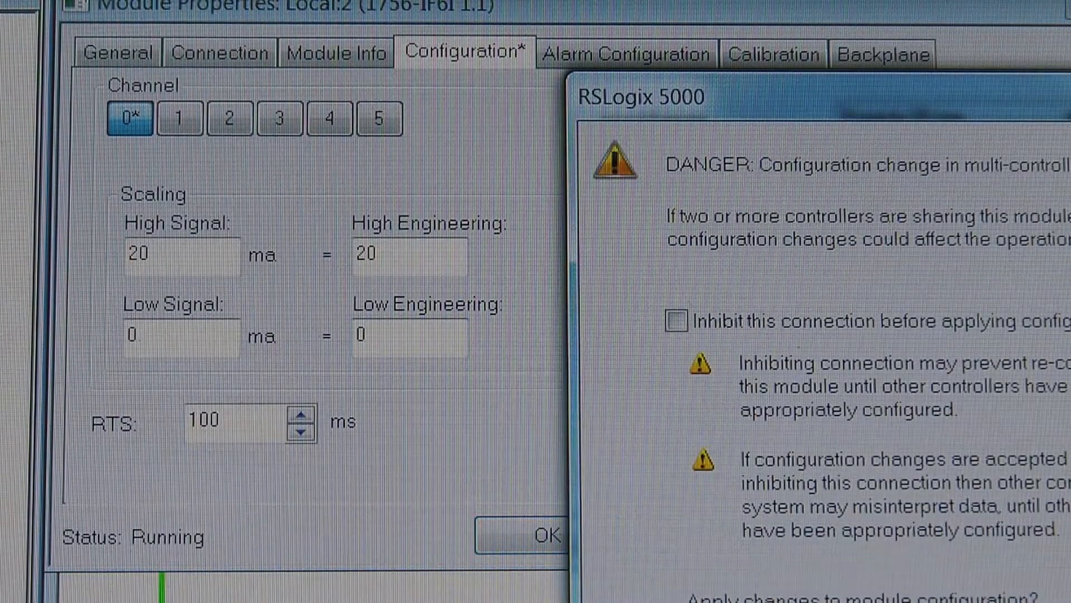
- Confirm the danger warning to apply channel 0's 0–20 mA configuration
{"action": "left_click", "coordinate": [540, 535]}
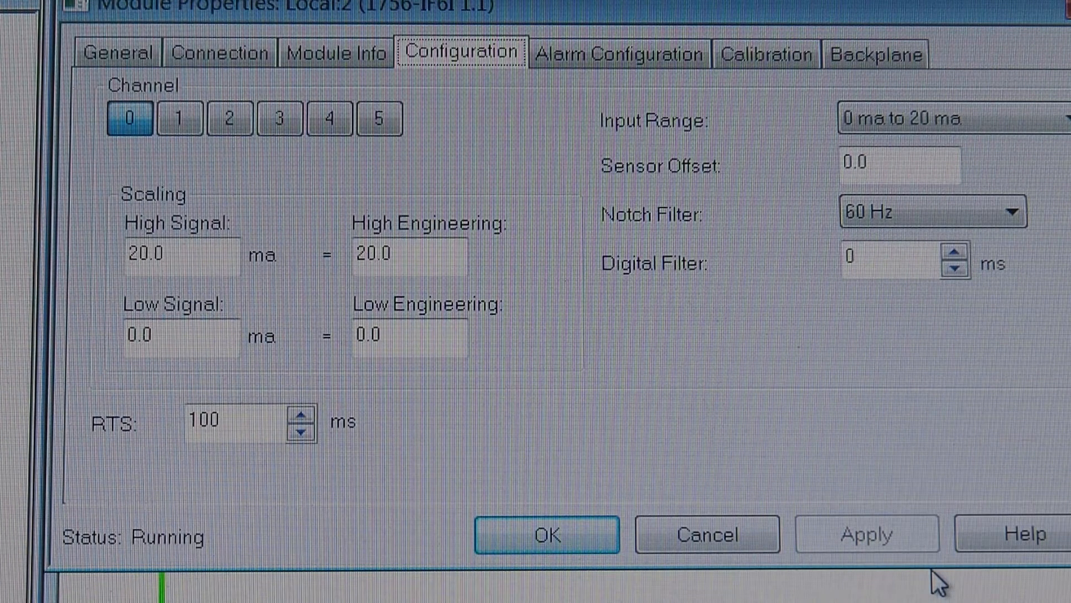
{"action": "mouse_move", "coordinate": [824, 256]}
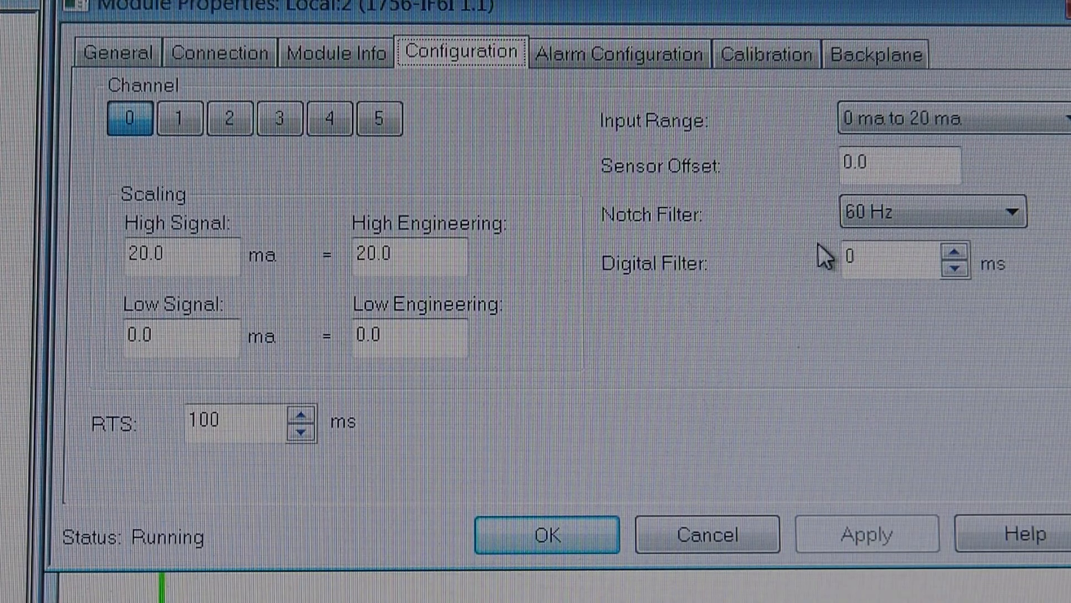
{"action": "mouse_move", "coordinate": [422, 165]}
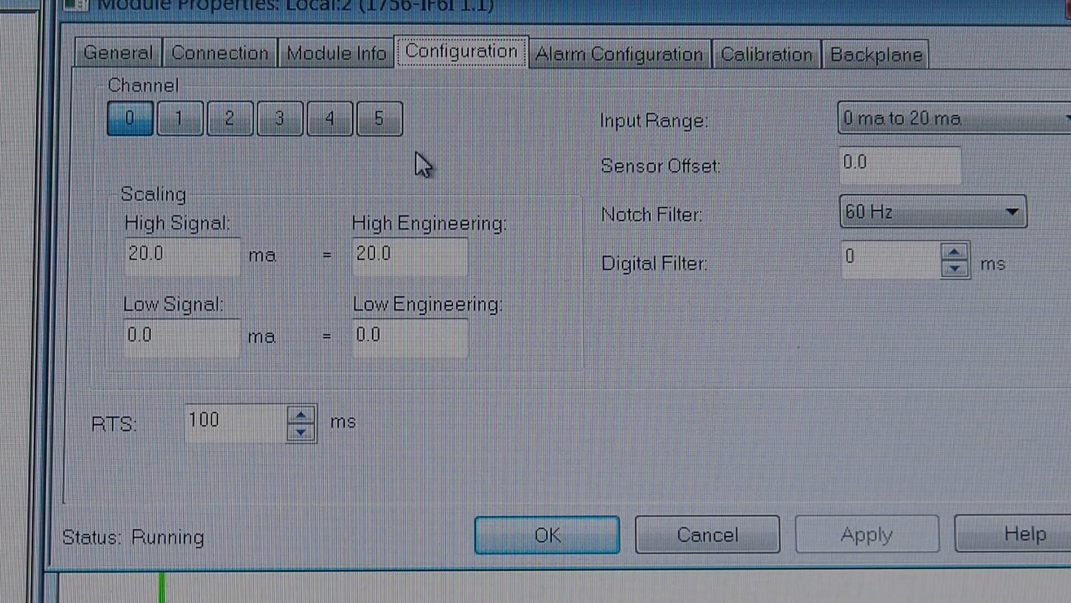
{"action": "mouse_move", "coordinate": [65, 126]}
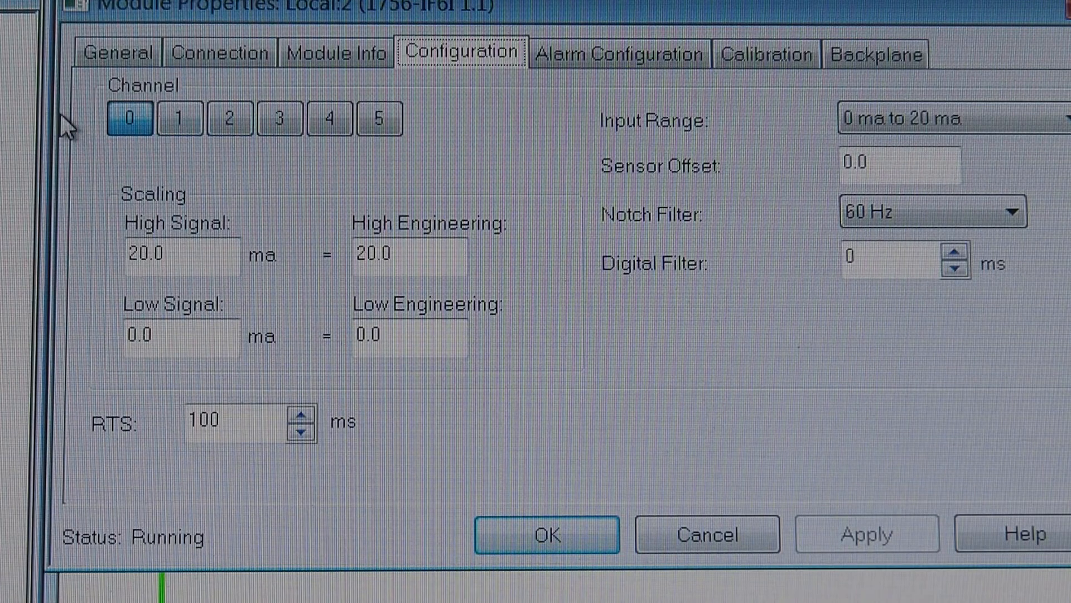
{"action": "mouse_move", "coordinate": [912, 270]}
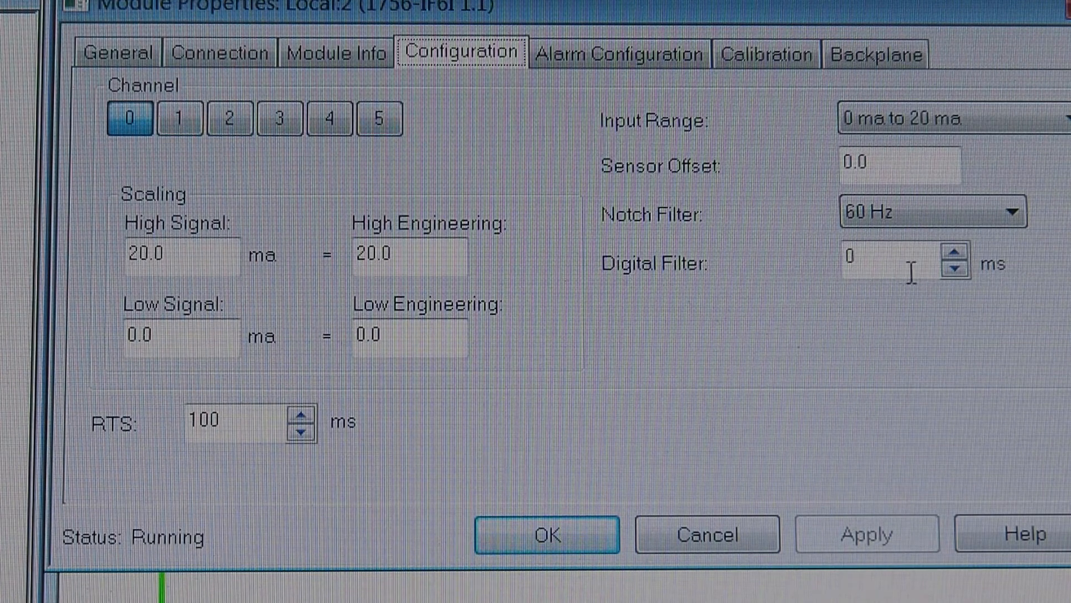
{"action": "mouse_move", "coordinate": [506, 457]}
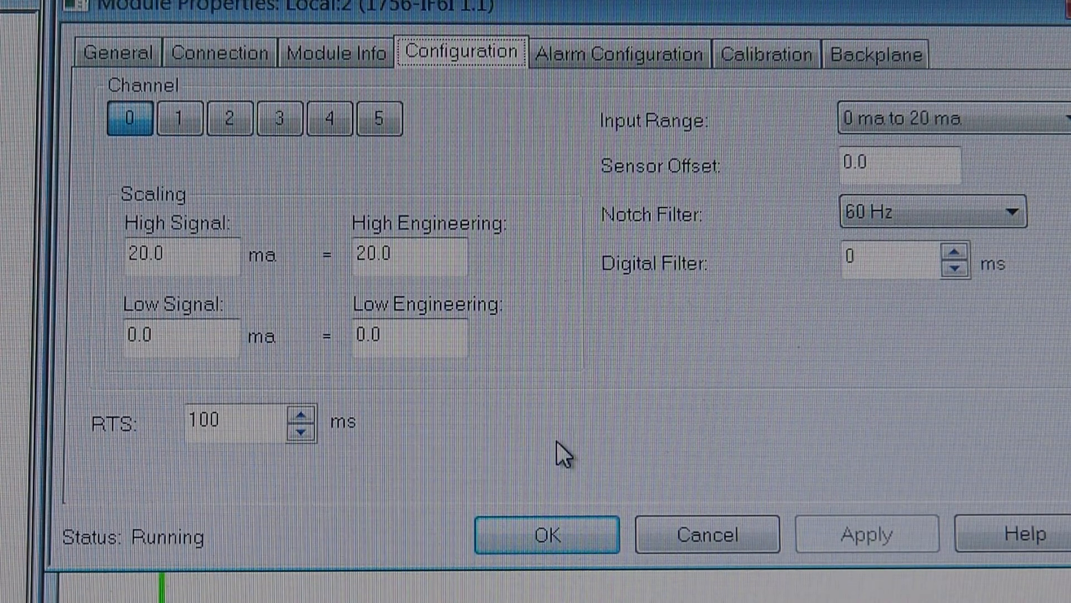
- Close Module Properties with OK, keeping the new configuration
{"action": "left_click", "coordinate": [546, 533]}
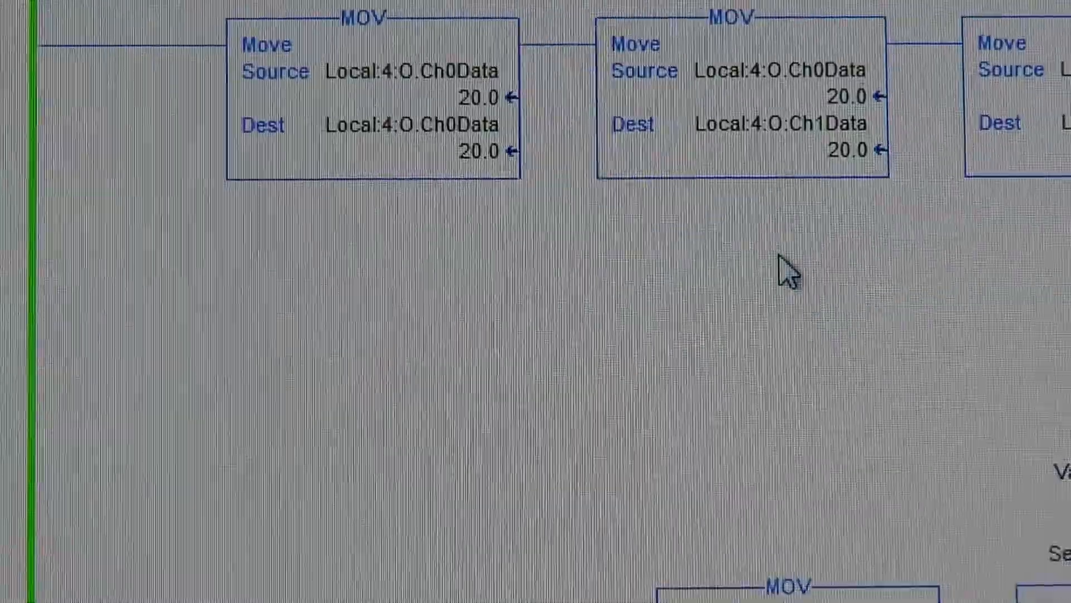
- Scroll down to the Local:2:I.Ch0Data and Ch1Data MOV rungs reading about 19.98
{"action": "scroll", "scroll_direction": "down", "scroll_amount": 3}
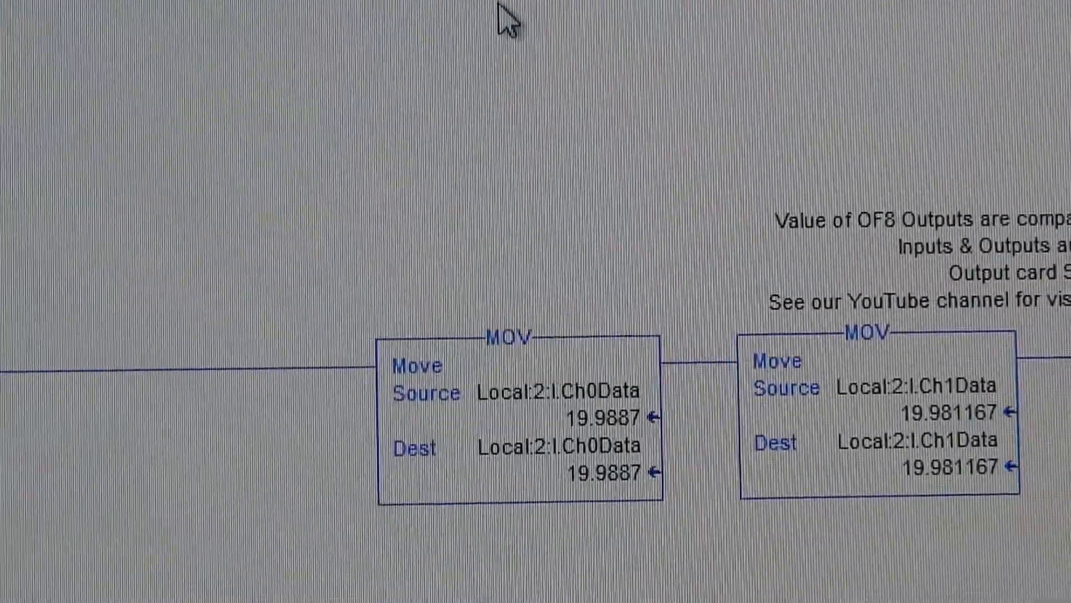